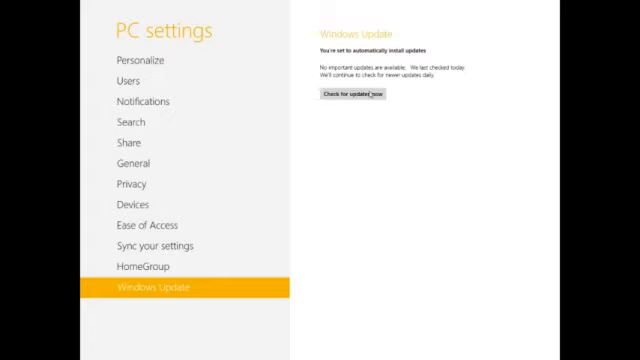
left_click(353, 96)
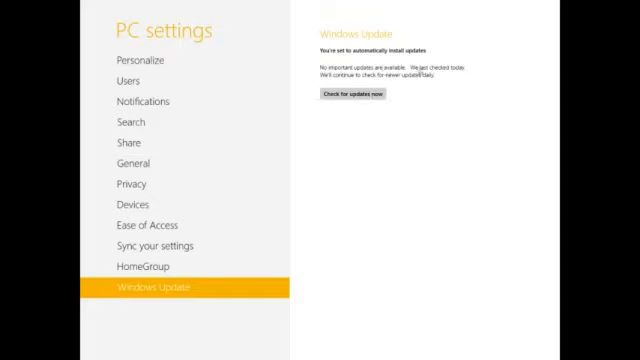
mouse_move(443, 128)
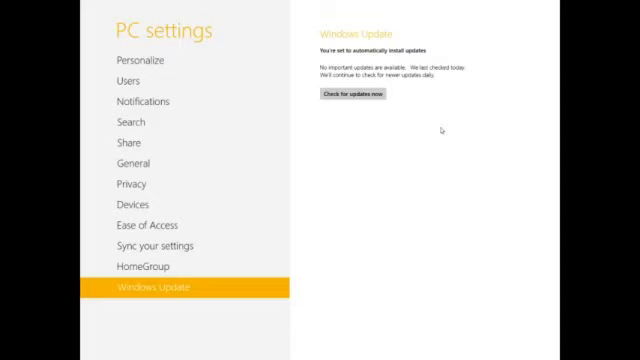
mouse_move(431, 153)
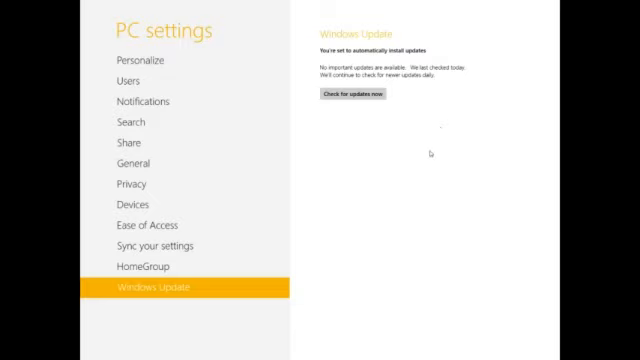